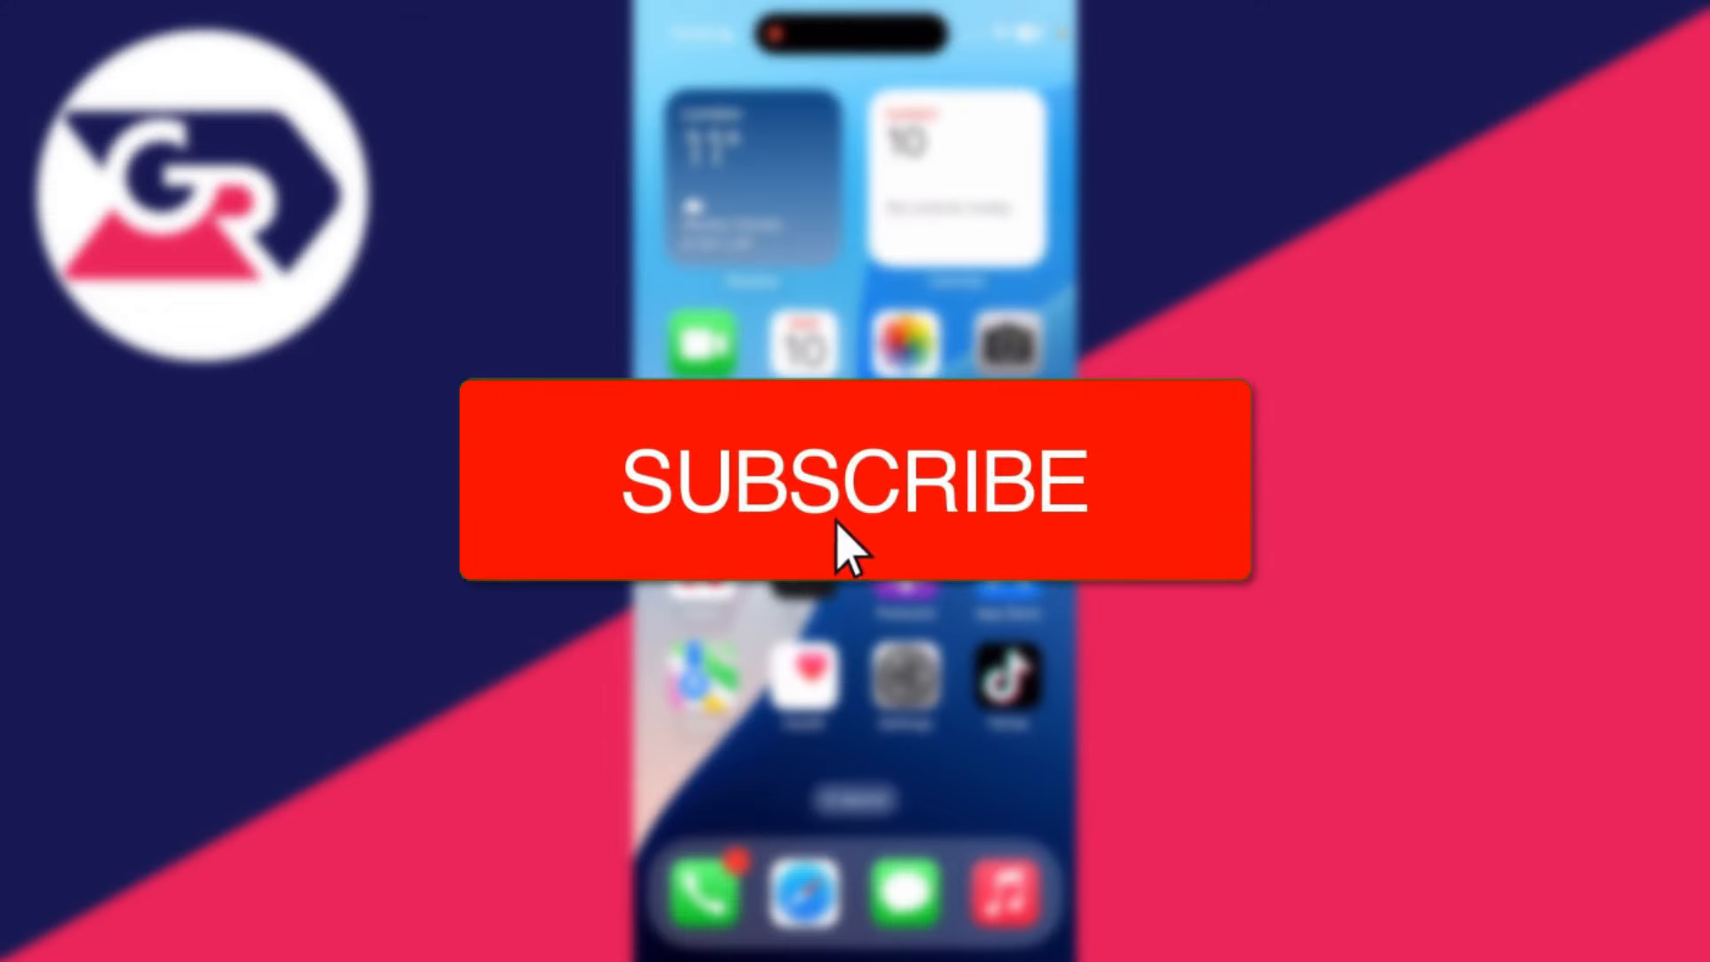
- Launch the Settings app from the Home Screen
click(853, 480)
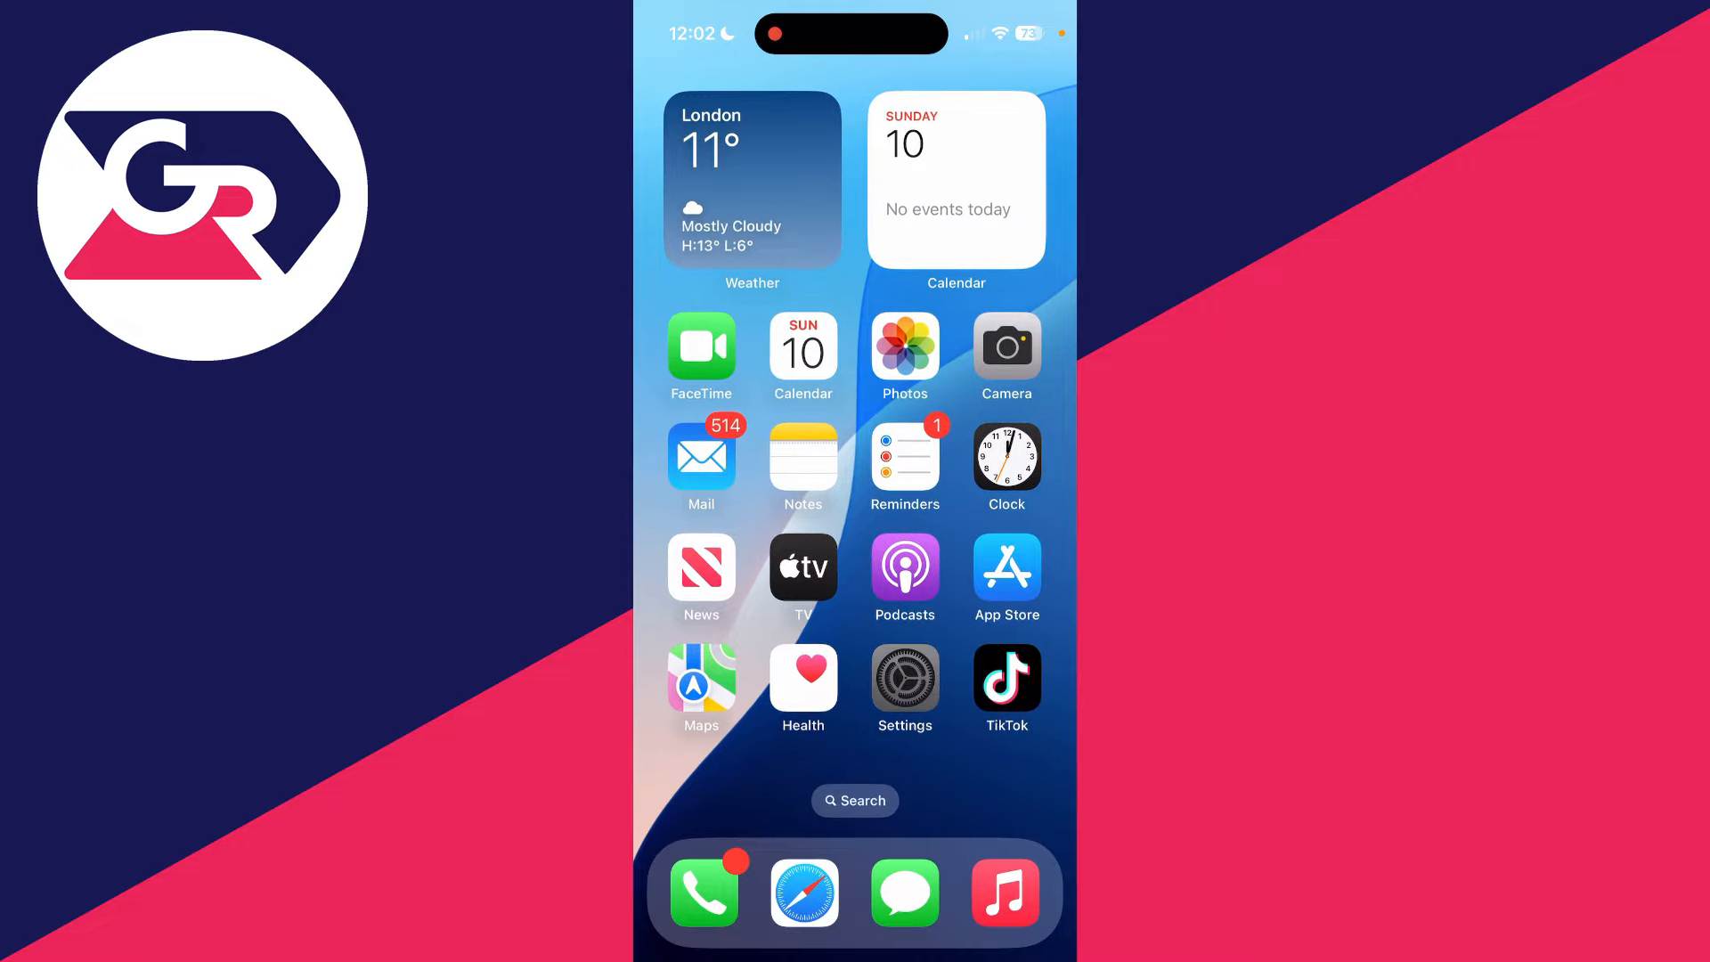
click(905, 679)
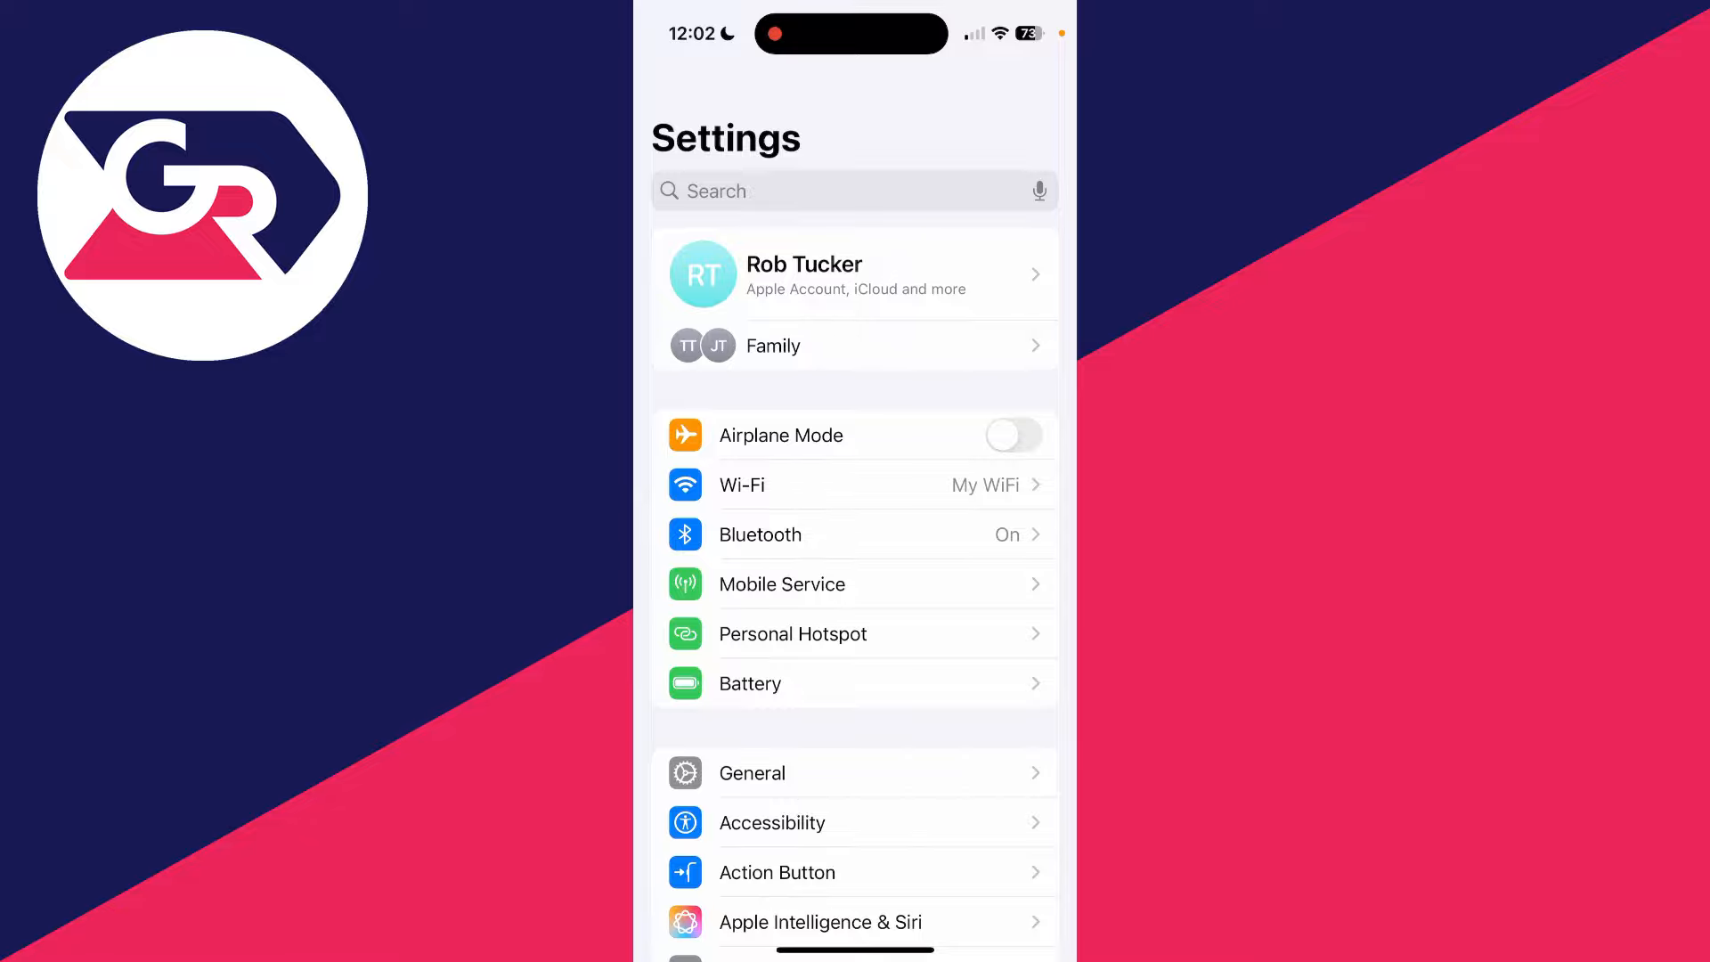
- Go into the Apple Account page and its Find My settings
click(855, 274)
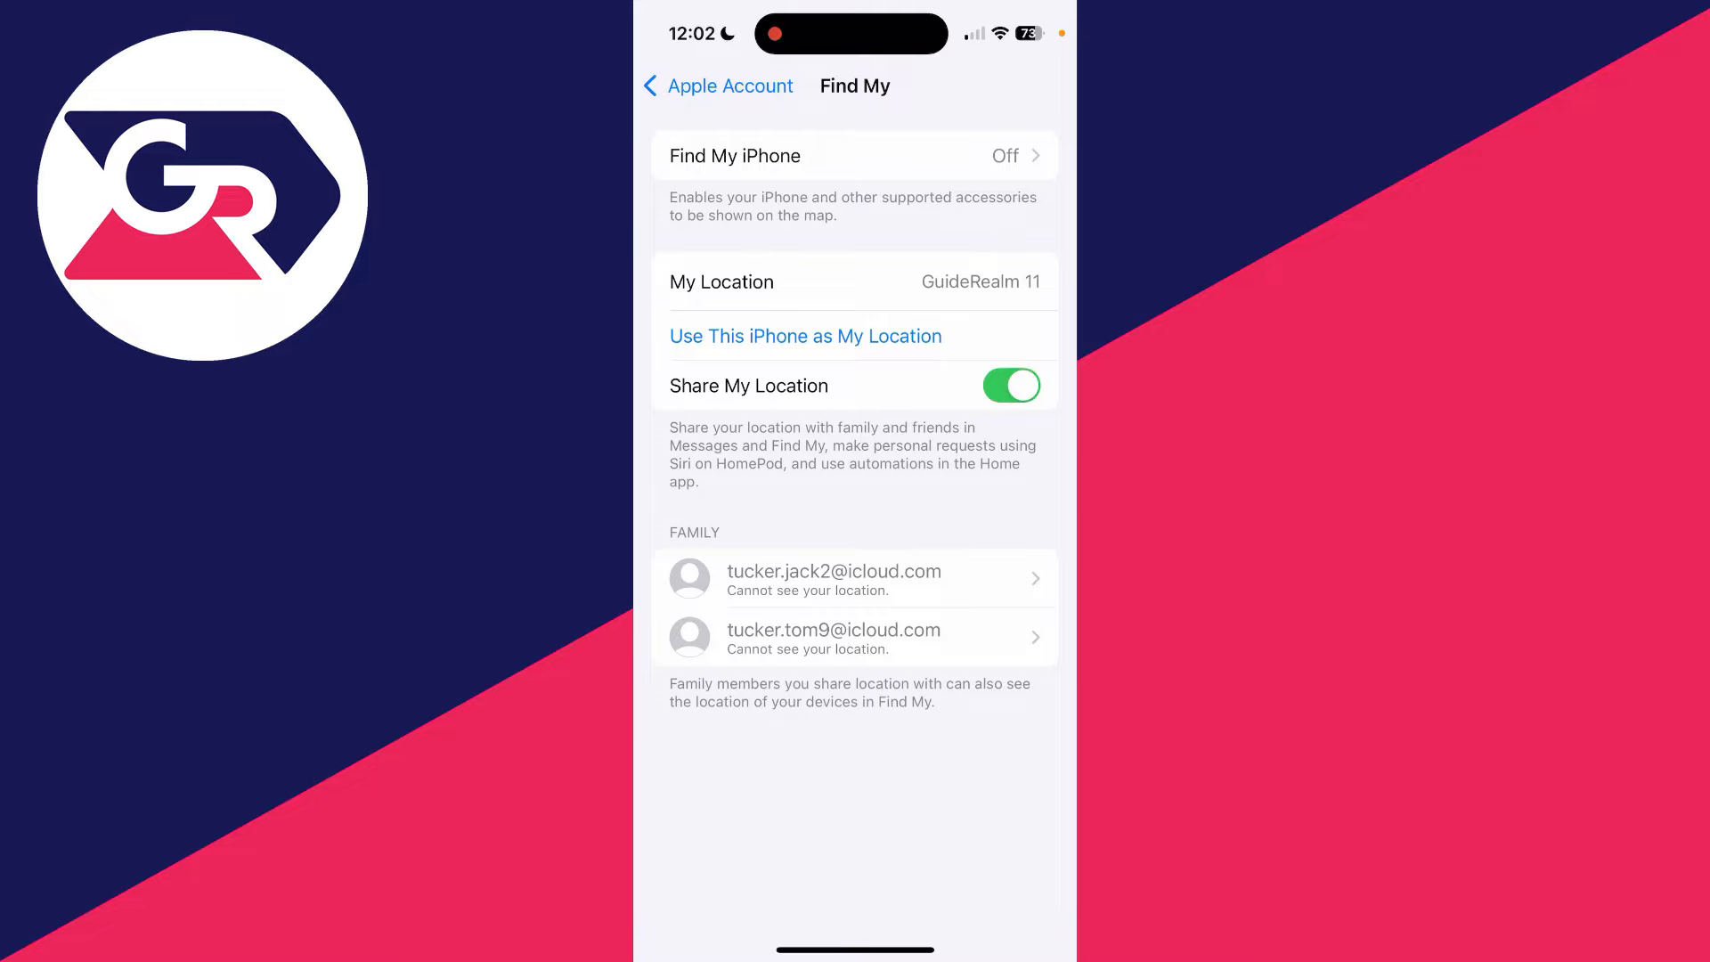
- Switch on Find My iPhone and Send Last Location, leaving Find My network enabled
click(853, 155)
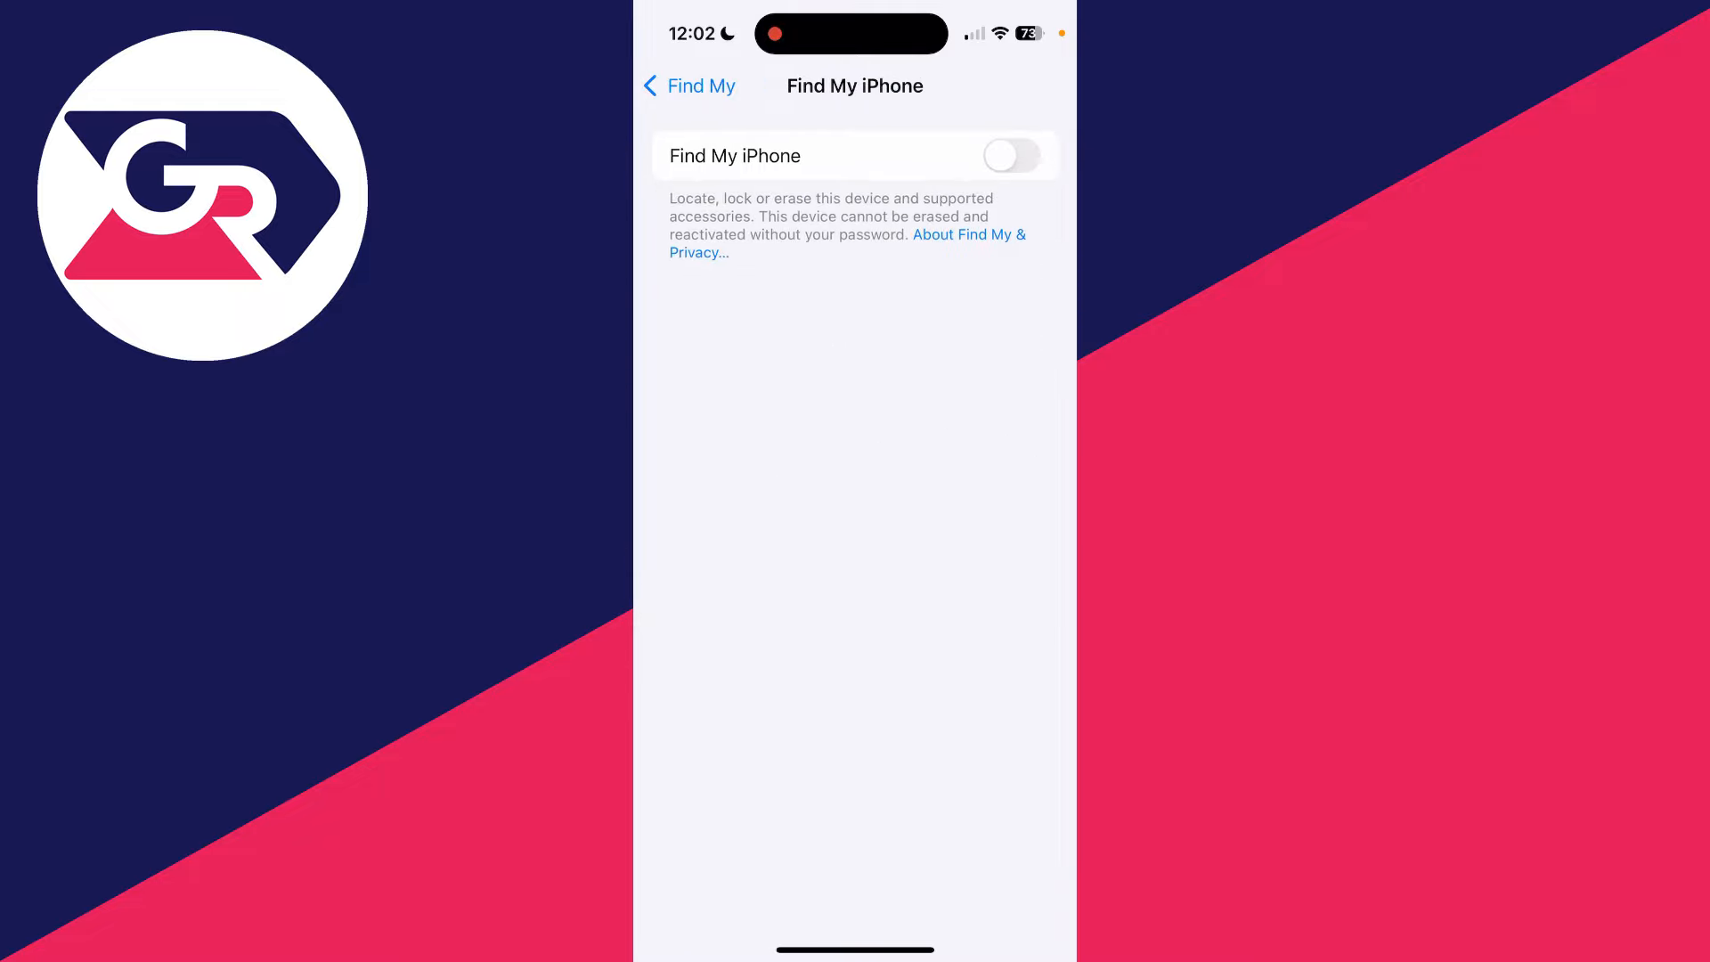
click(1012, 155)
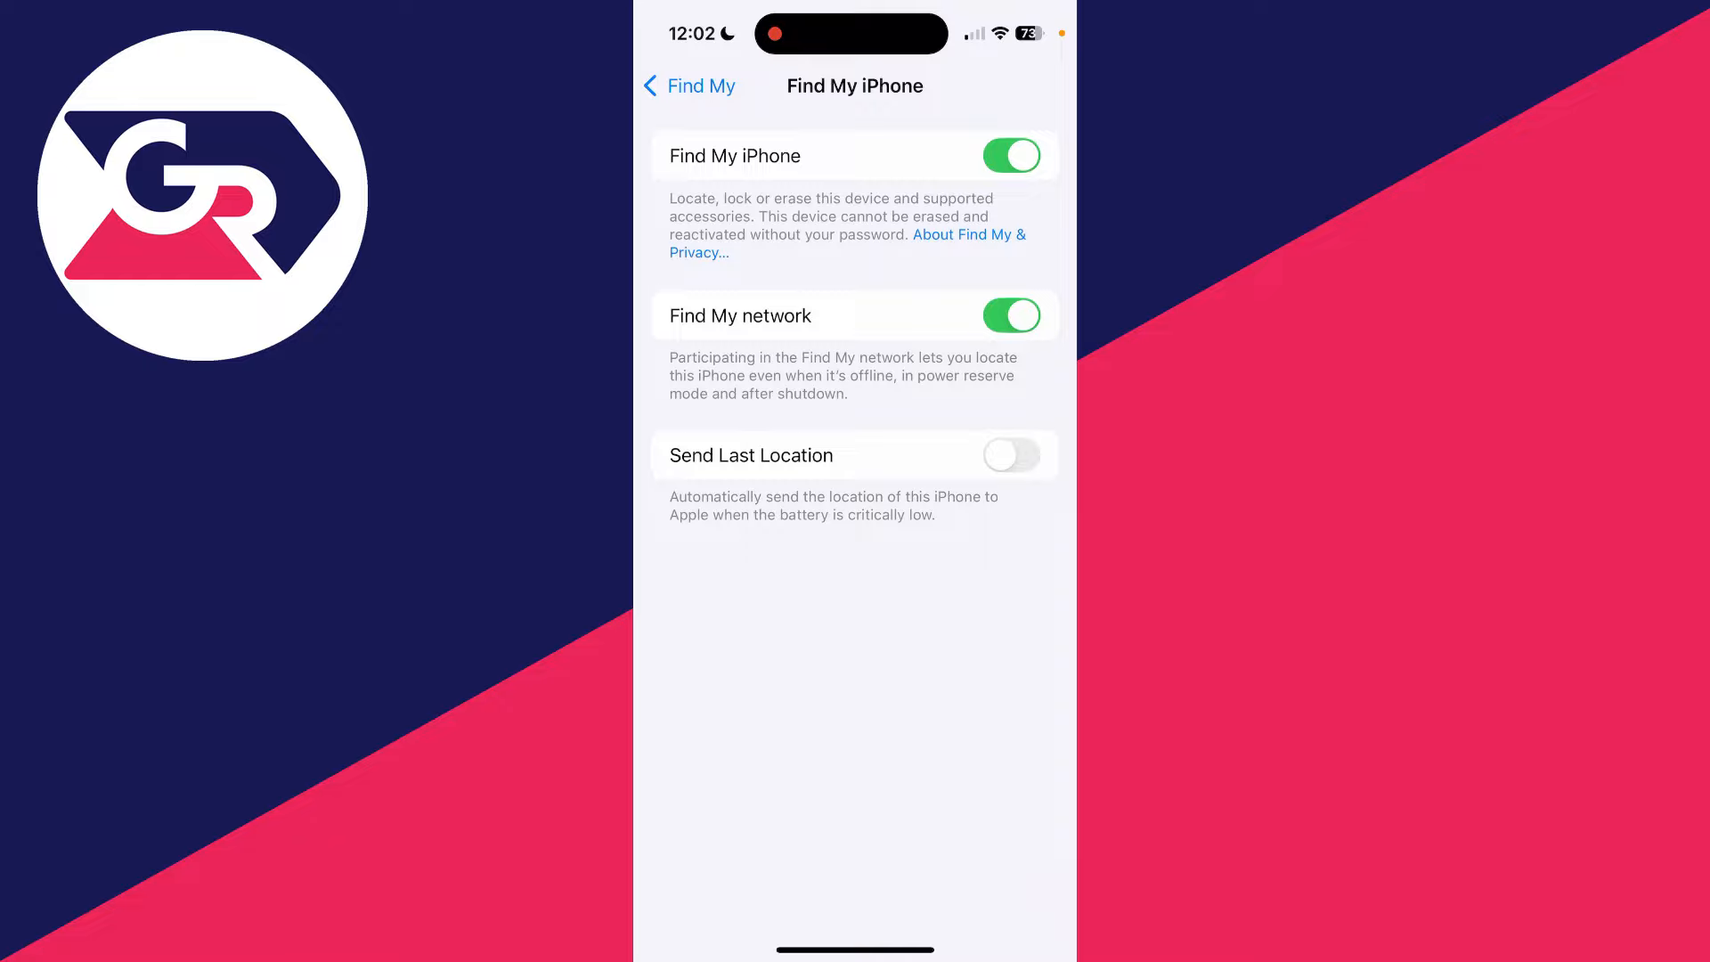
click(1012, 454)
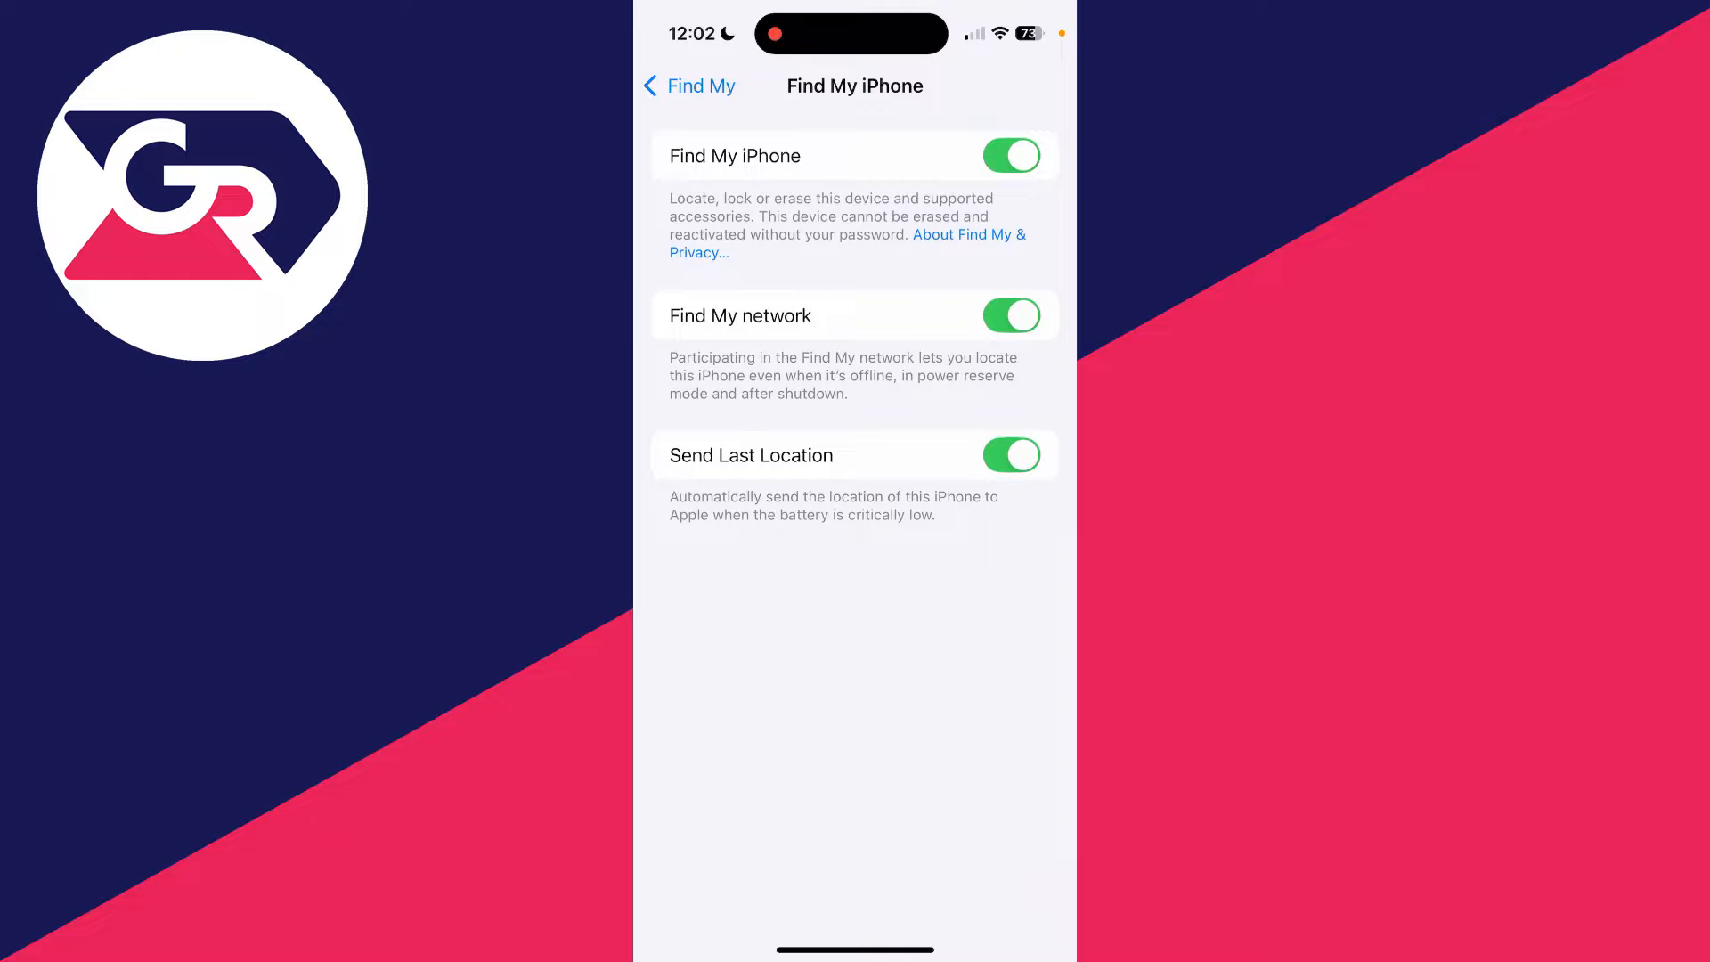